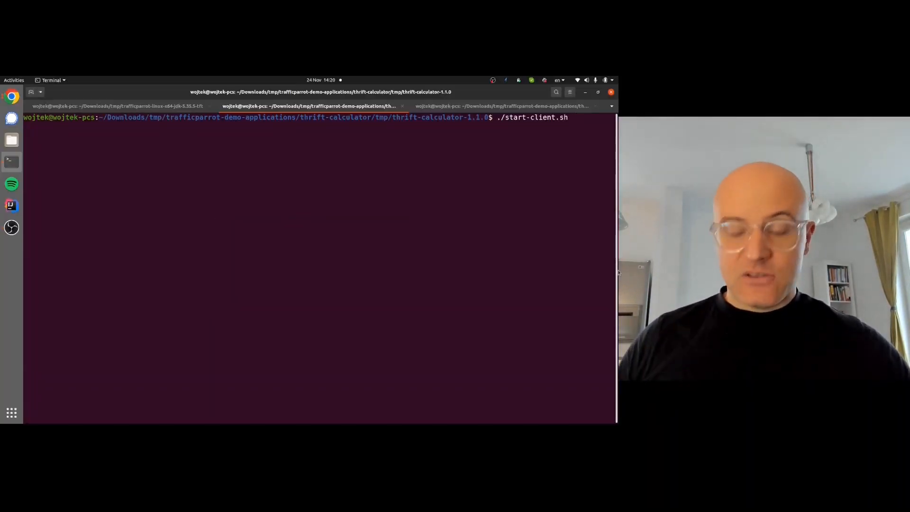
Launch the calculator client, confirm the server runs on port 5572, and try a calculation.
{"action": "key", "text": "Return"}
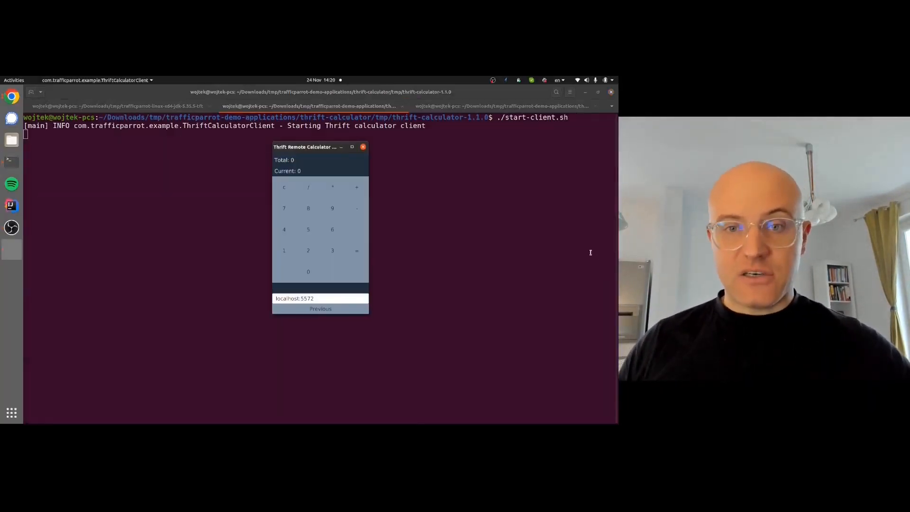
{"action": "left_click", "coordinate": [499, 106]}
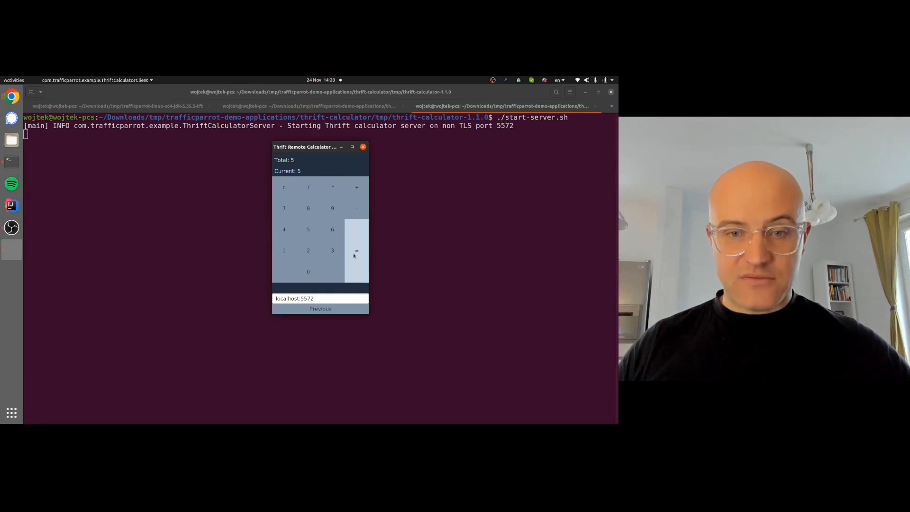
{"action": "left_click", "coordinate": [356, 251]}
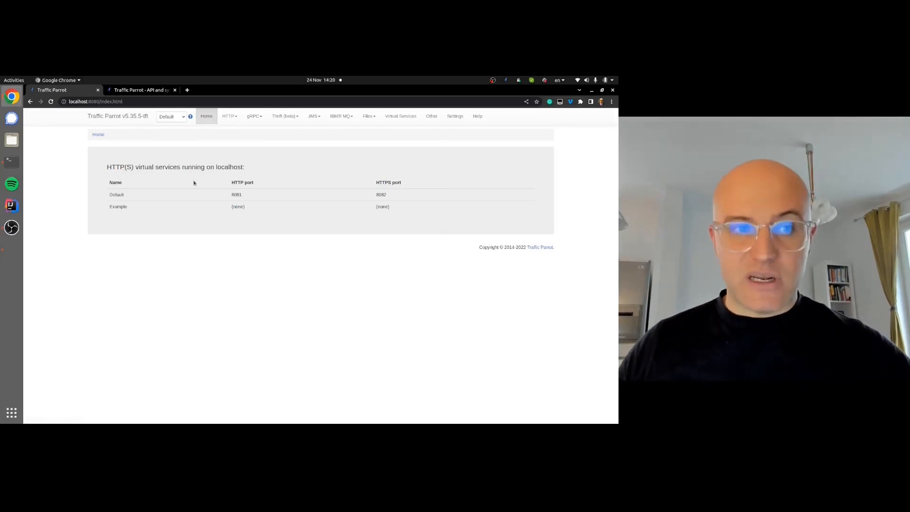
Start Thrift (beta) recording on localhost:5562, proxying to localhost:5572.
{"action": "left_click", "coordinate": [284, 115]}
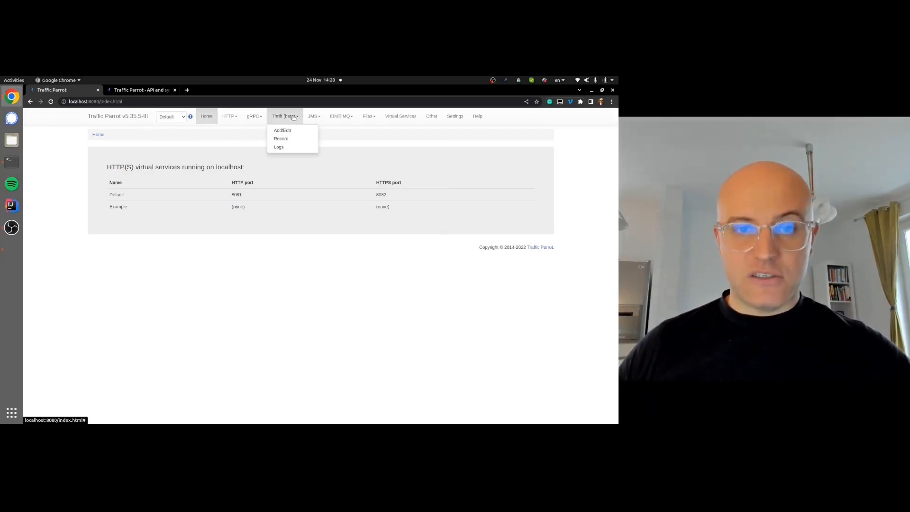
{"action": "left_click", "coordinate": [280, 137]}
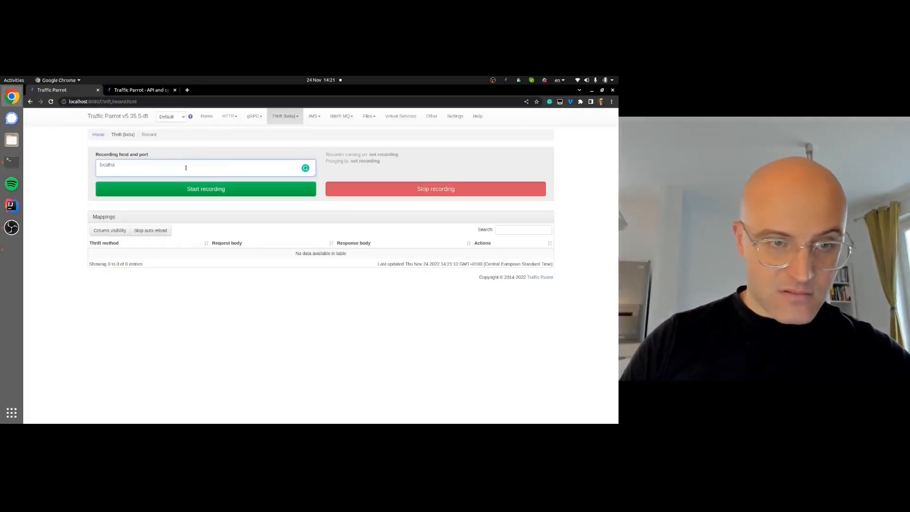
{"action": "left_click", "coordinate": [206, 189]}
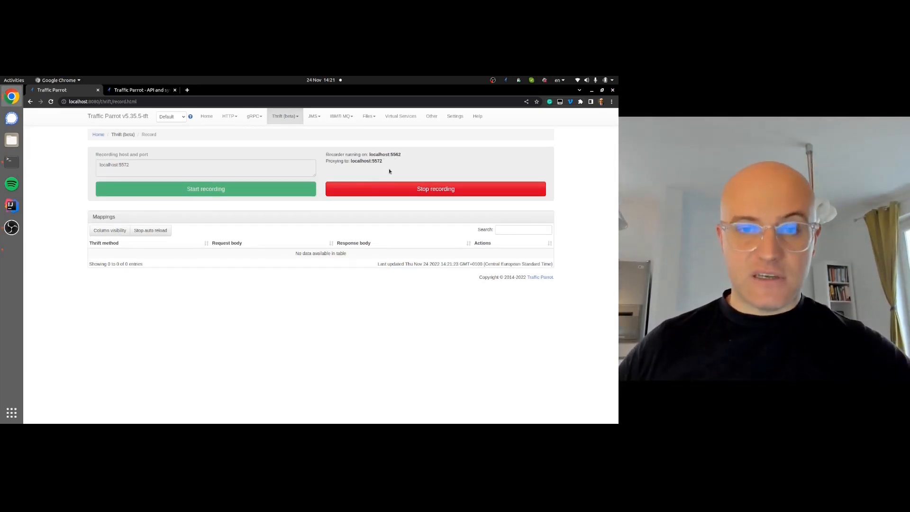
{"action": "mouse_move", "coordinate": [12, 250]}
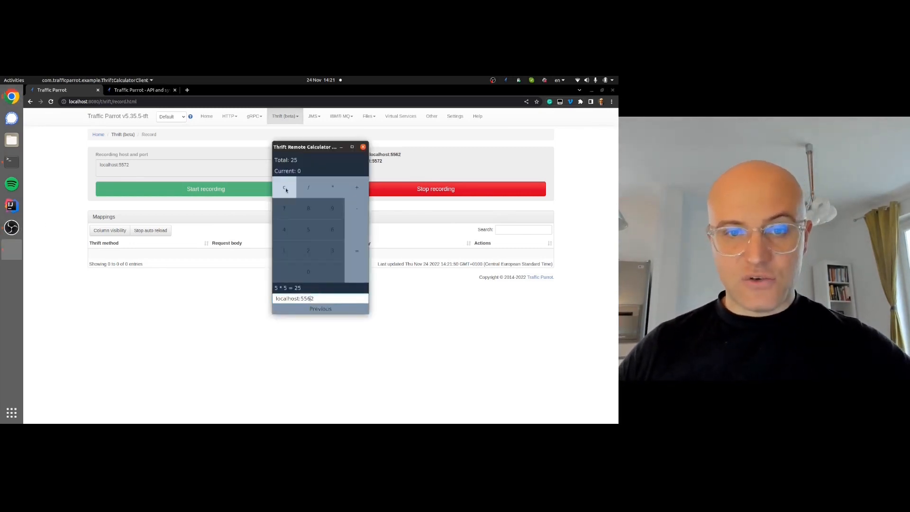
Compute 5 * 5 through localhost:5562, then stop the Thrift recording.
{"action": "left_click", "coordinate": [284, 186]}
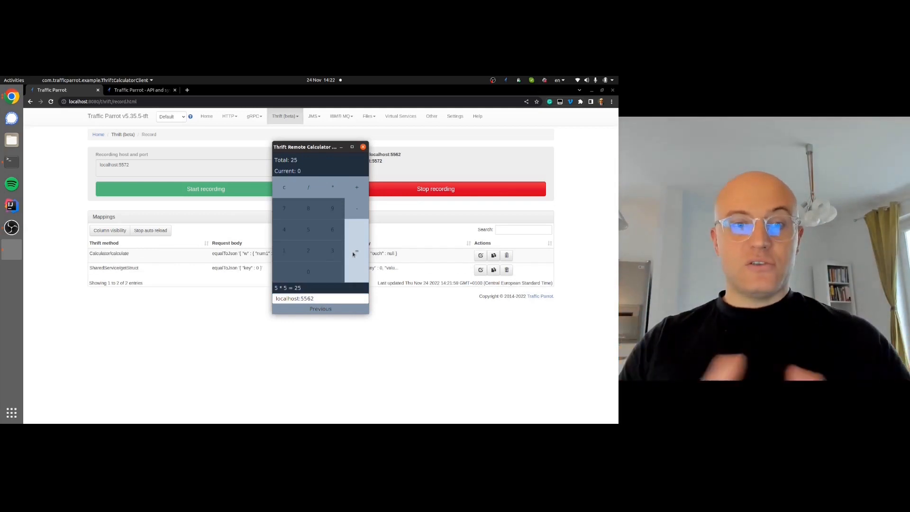
{"action": "left_click", "coordinate": [363, 146]}
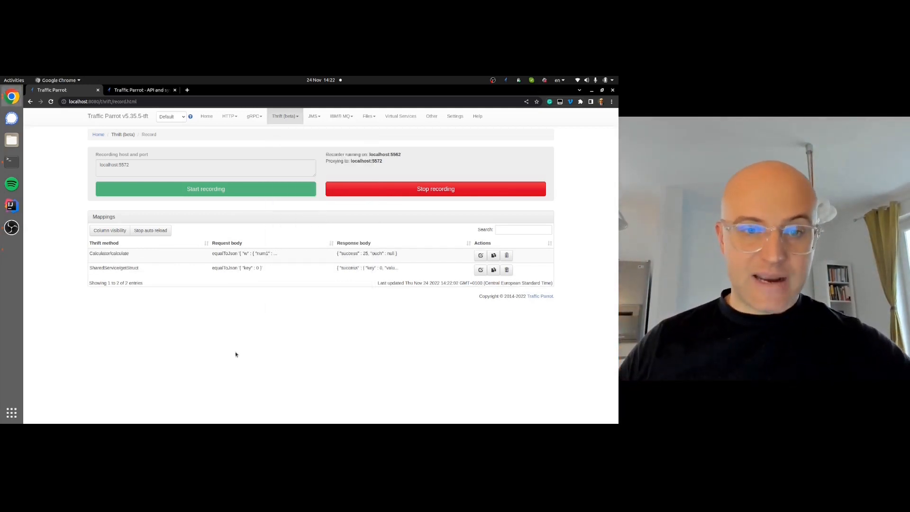
{"action": "left_click", "coordinate": [435, 188]}
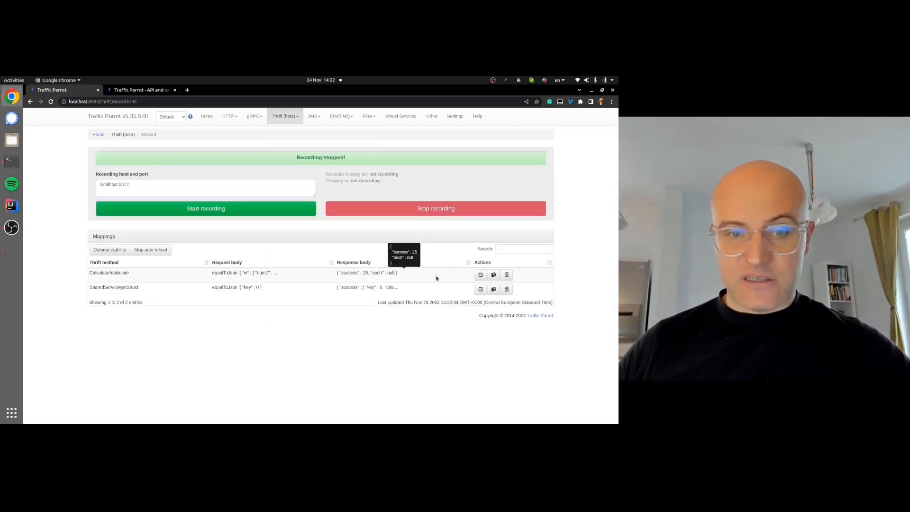
{"action": "left_click", "coordinate": [480, 289]}
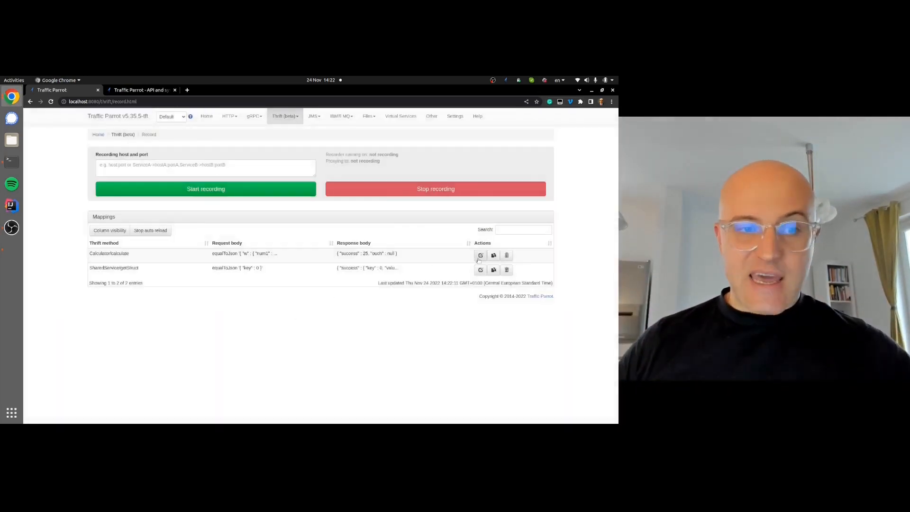
Inspect the recorded Calculator/calculate mapping in Edit, then cancel without changes.
{"action": "left_click", "coordinate": [481, 255]}
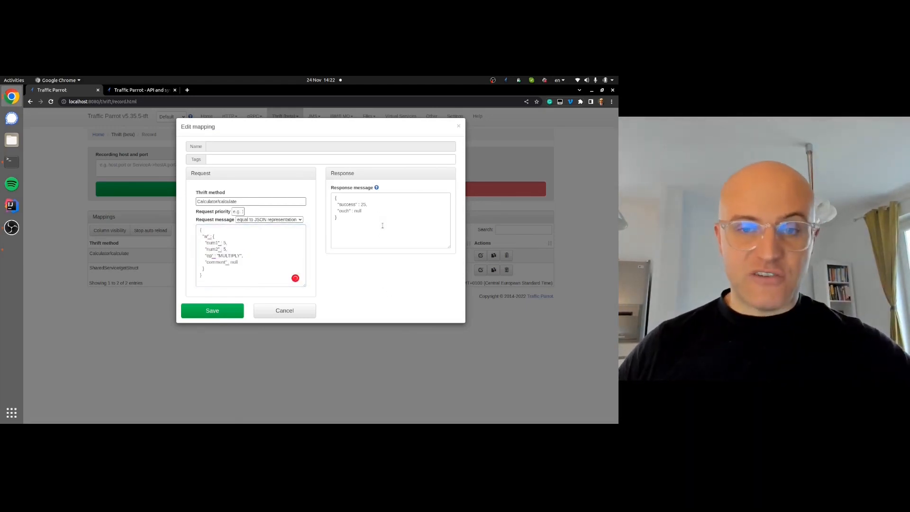
{"action": "left_click", "coordinate": [285, 310]}
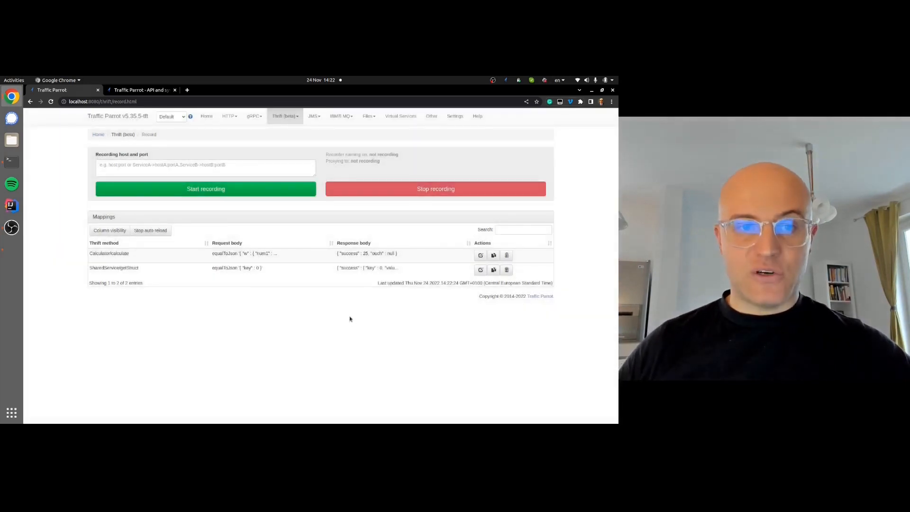
{"action": "mouse_move", "coordinate": [12, 250]}
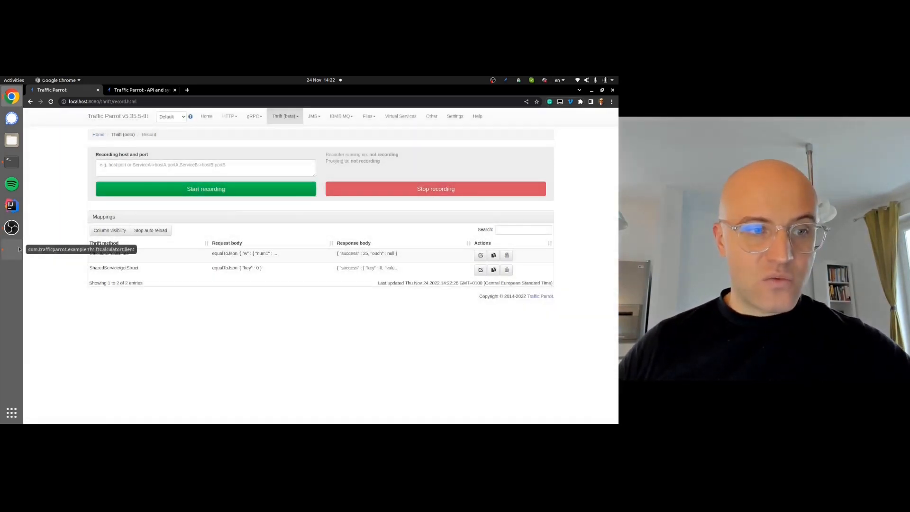
{"action": "left_click", "coordinate": [12, 161]}
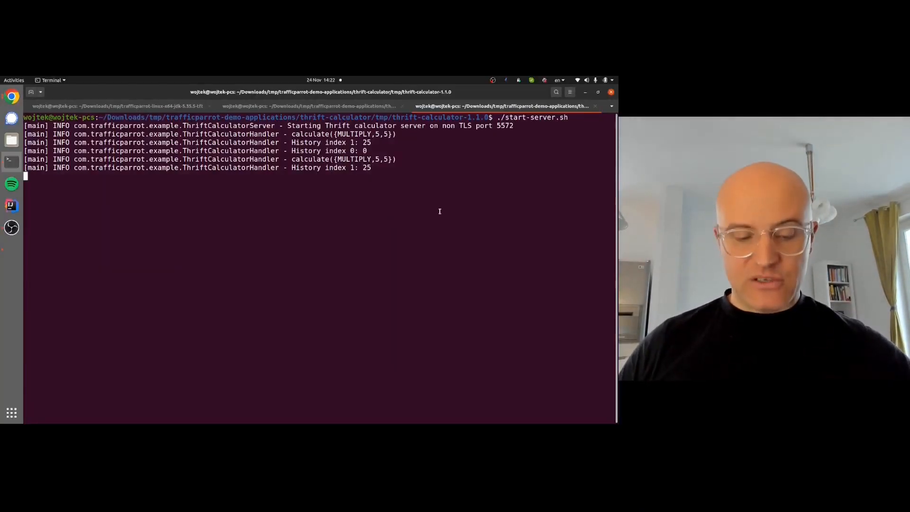
Stop the calculator server with Ctrl+C and try multiplying in the client again.
{"action": "key", "text": "ctrl+c"}
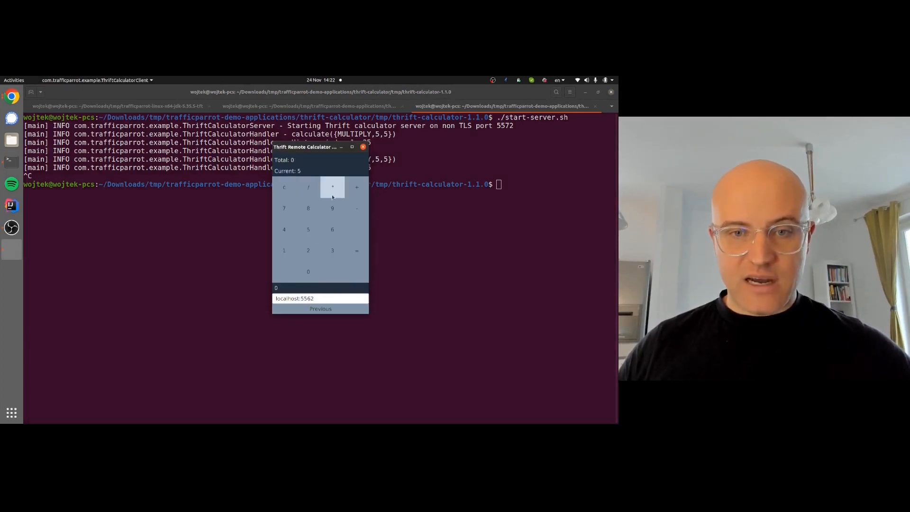
{"action": "left_click", "coordinate": [357, 251]}
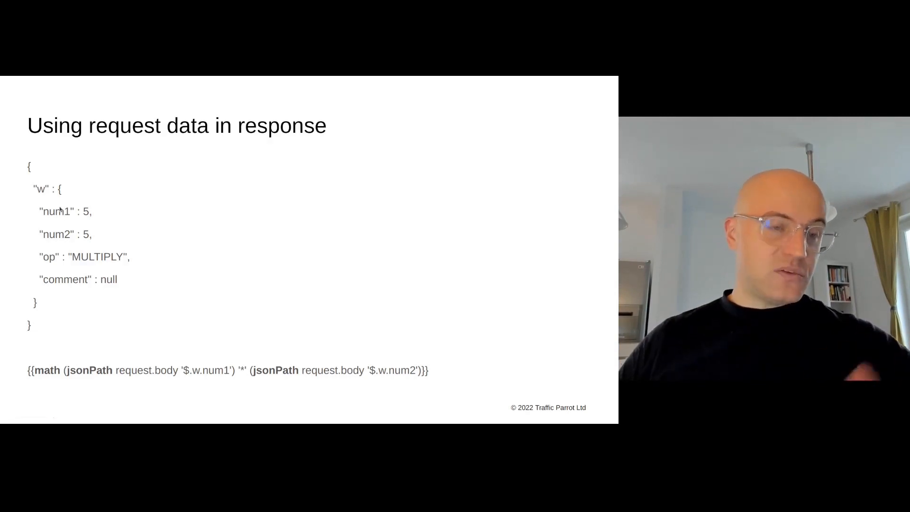
{"action": "mouse_move", "coordinate": [160, 267]}
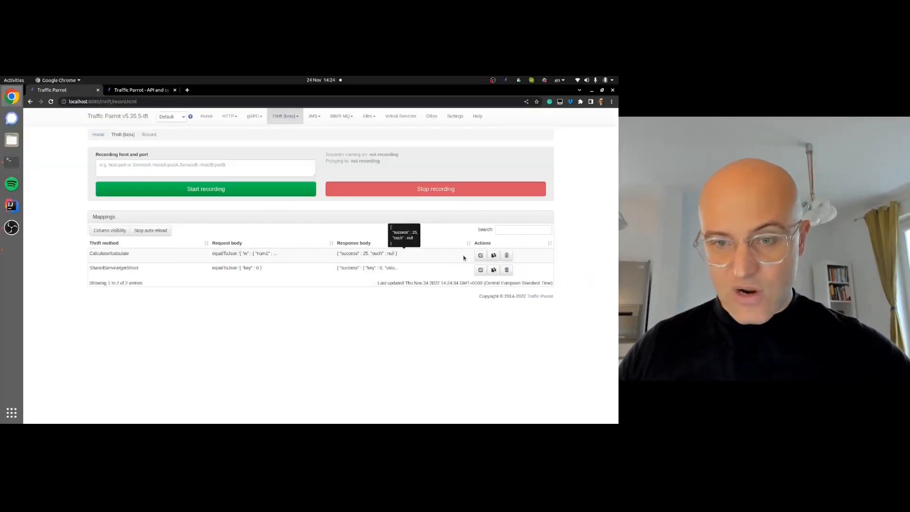
Make Calculator/calculate match MULTIPLY and return {{math}} of jsonPath num1 times num2, then save.
{"action": "left_click", "coordinate": [481, 255]}
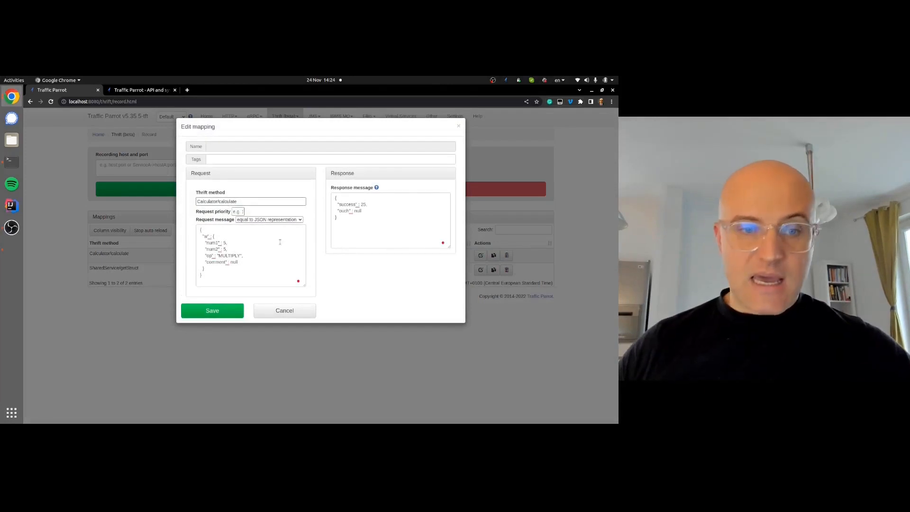
{"action": "double_click", "coordinate": [225, 242]}
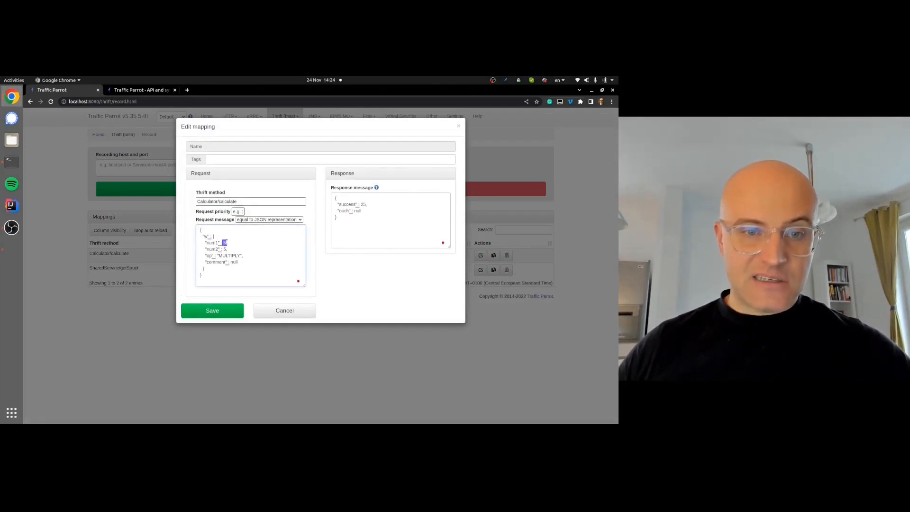
{"action": "left_click", "coordinate": [269, 219]}
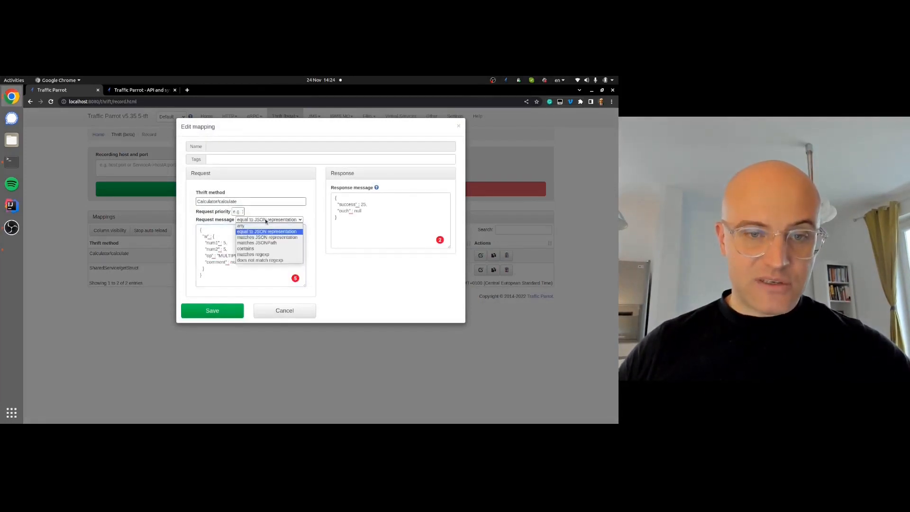
{"action": "left_click", "coordinate": [245, 248]}
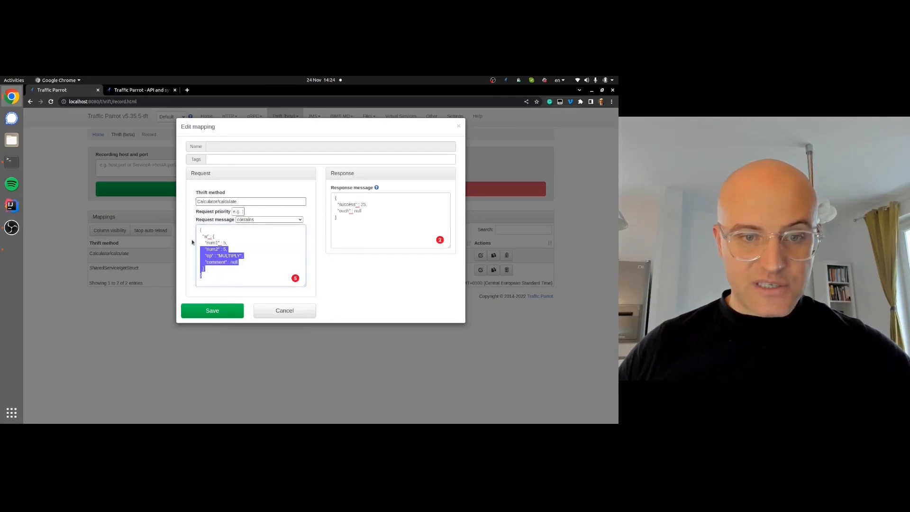
{"action": "type", "text": "MULTIPLY"}
{"action": "left_click", "coordinate": [390, 220]}
{"action": "type", "text": "\"{{"}
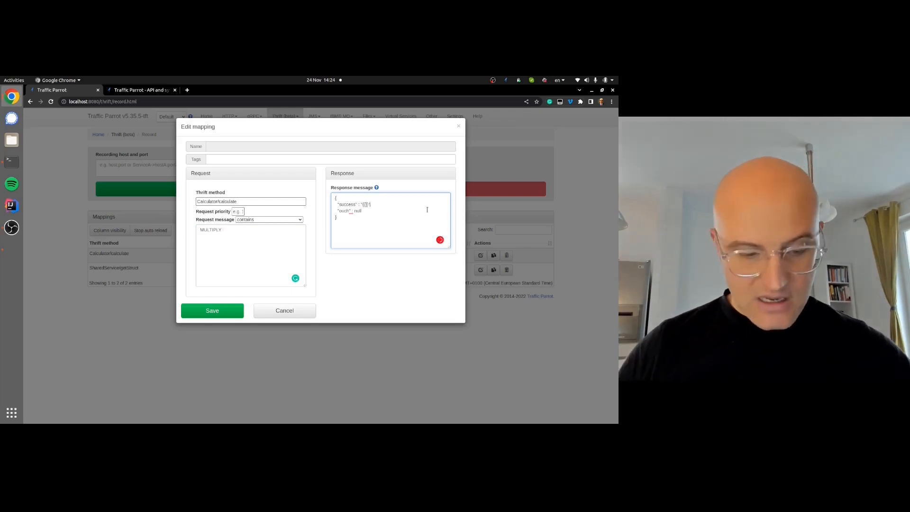
{"action": "type", "text": "math (jsonPath request.body '$.w.num1') '*' (jsonPath request.body '$.w.num1"}
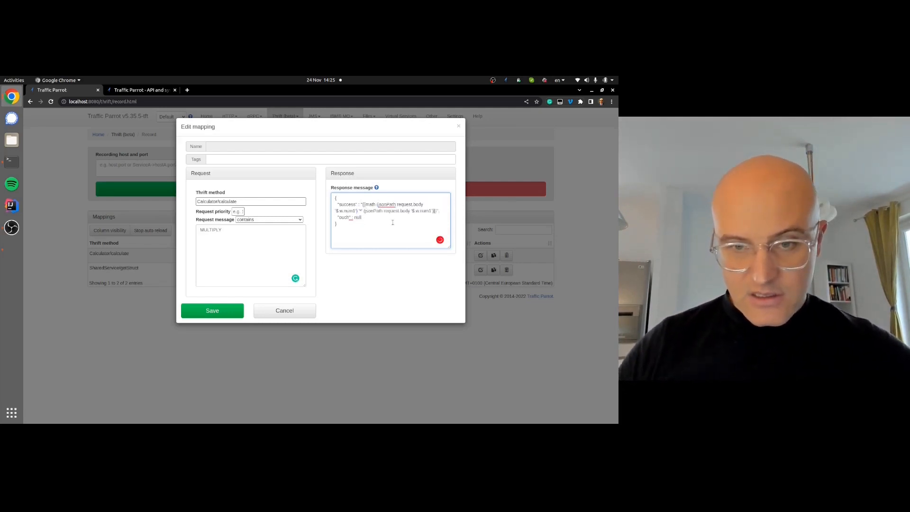
{"action": "left_click", "coordinate": [212, 310]}
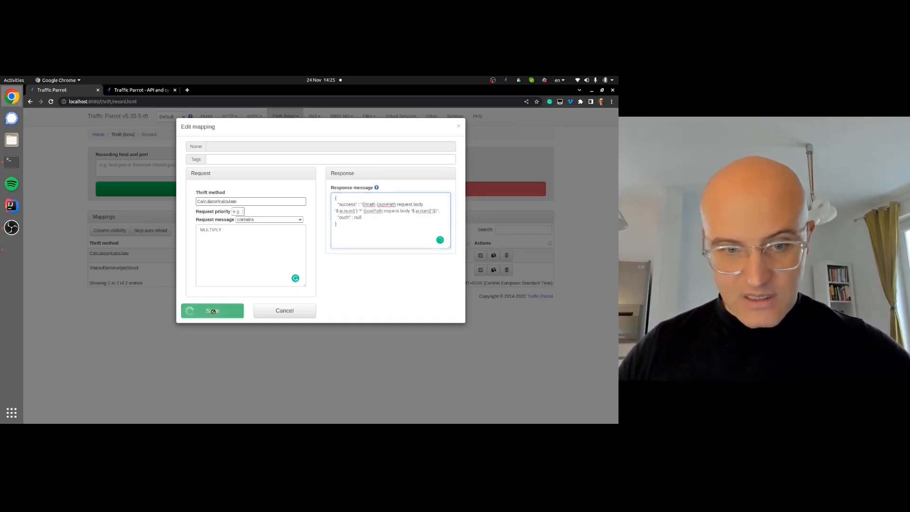
{"action": "left_click", "coordinate": [212, 310]}
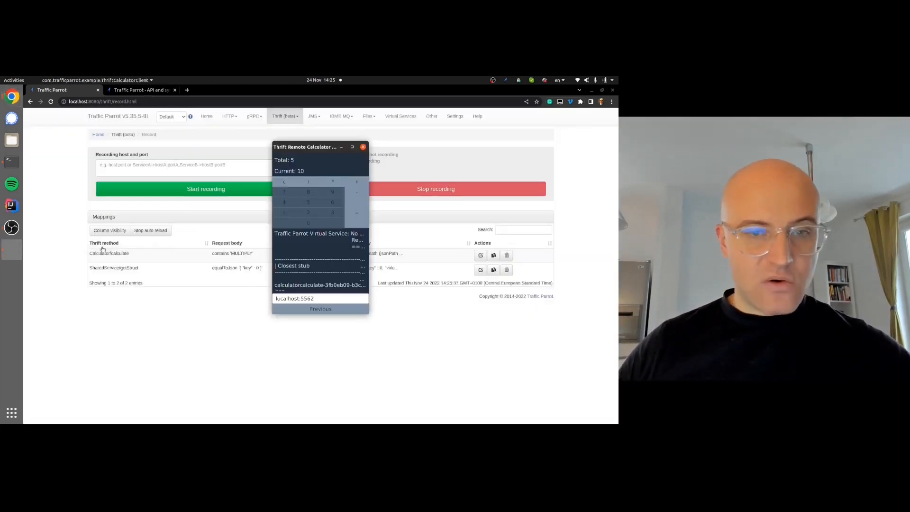
Multiply 5 by 10, then by 99, getting 50 and 4950 from the mock.
{"action": "left_click", "coordinate": [332, 187]}
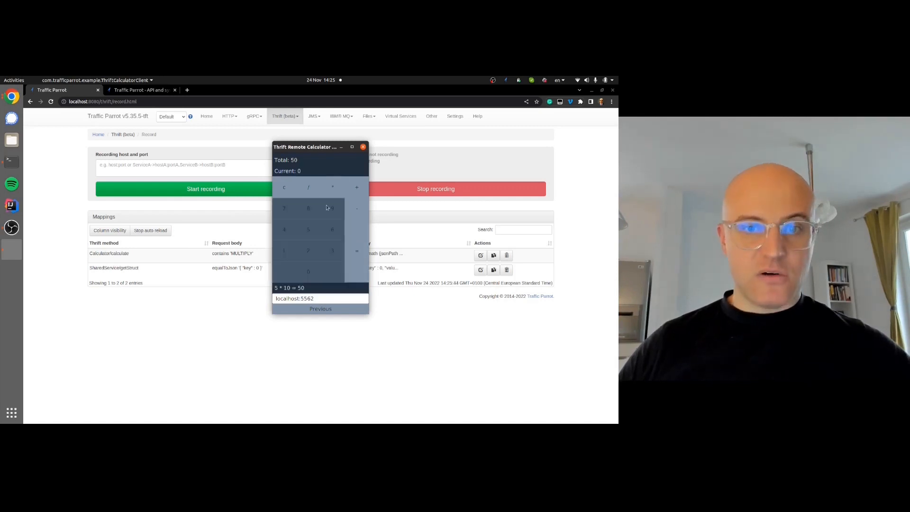
{"action": "left_click", "coordinate": [356, 251]}
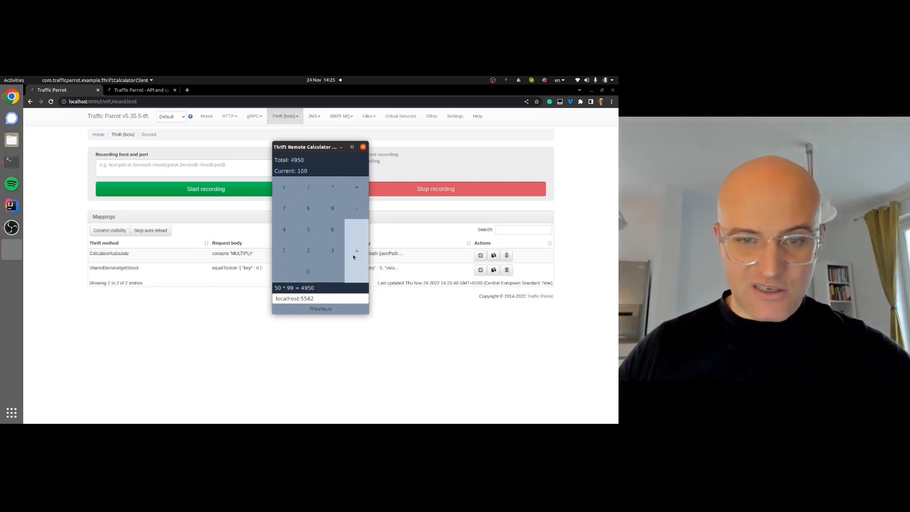
{"action": "left_click", "coordinate": [356, 251]}
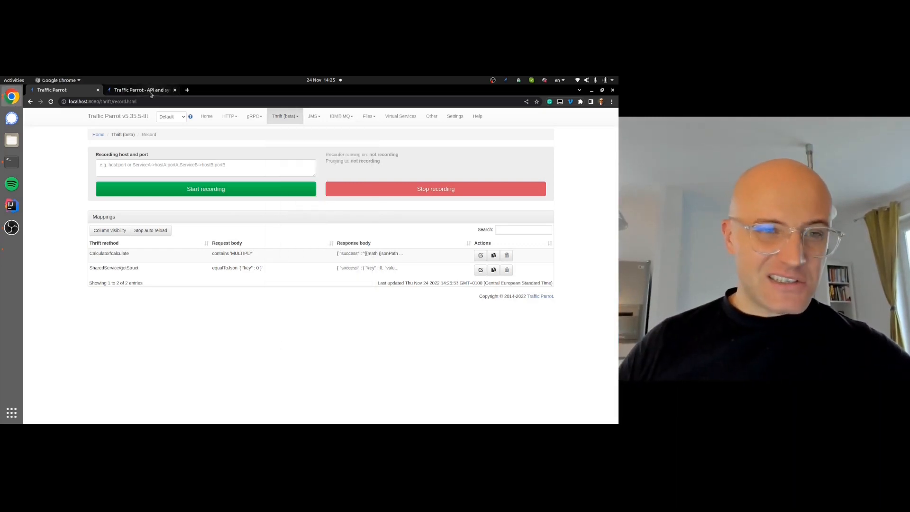
{"action": "mouse_move", "coordinate": [141, 90]}
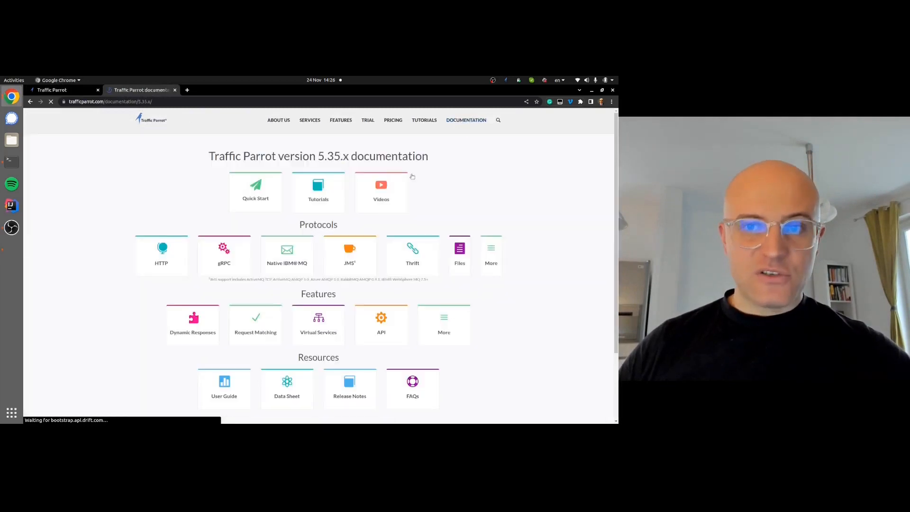
Open the Dynamic Responses docs page and highlight the Thrift request.body expression.
{"action": "left_click", "coordinate": [192, 325]}
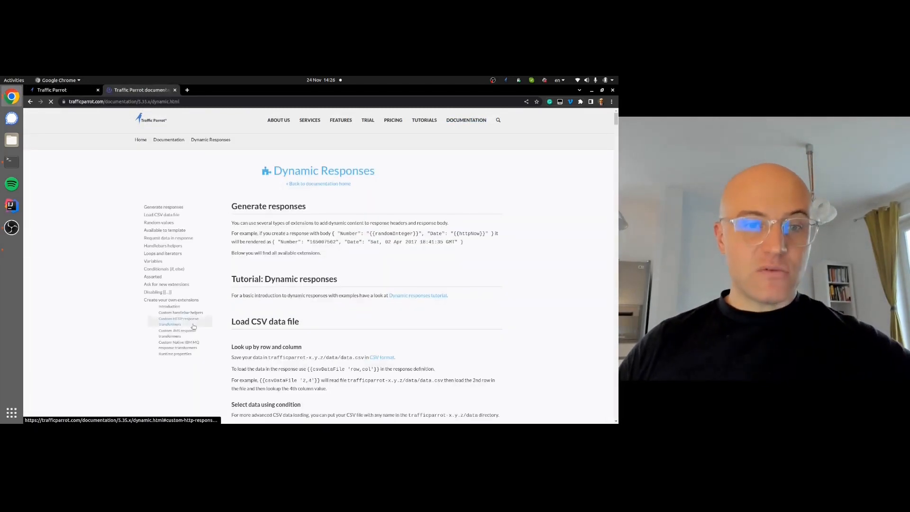
{"action": "mouse_move", "coordinate": [168, 237]}
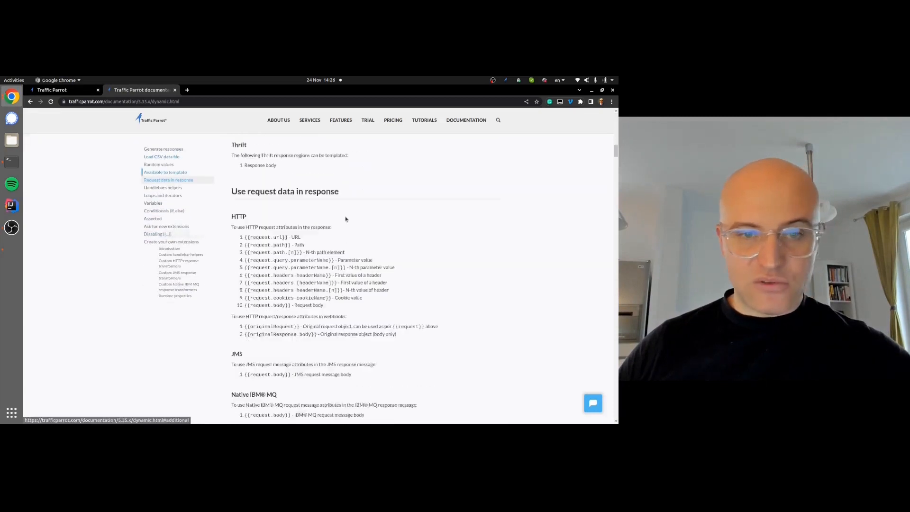
{"action": "scroll", "scroll_direction": "down", "scroll_amount": 3}
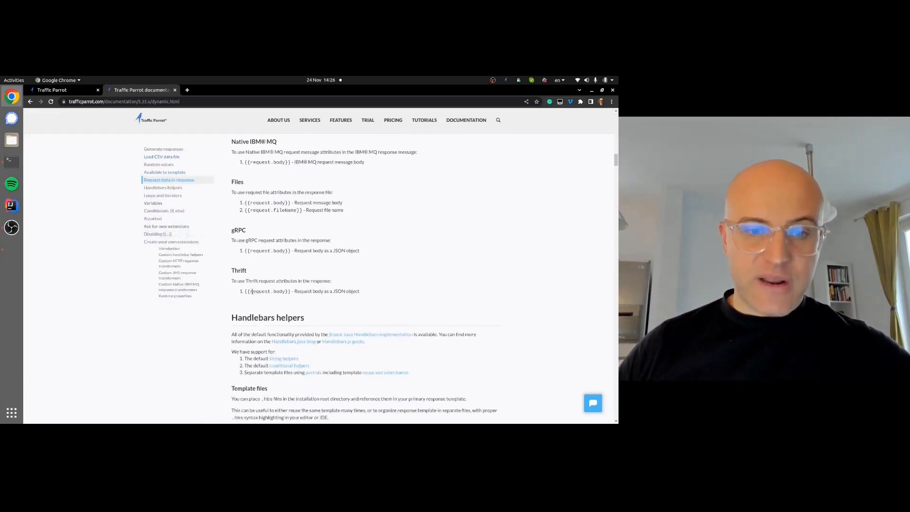
{"action": "double_click", "coordinate": [267, 290]}
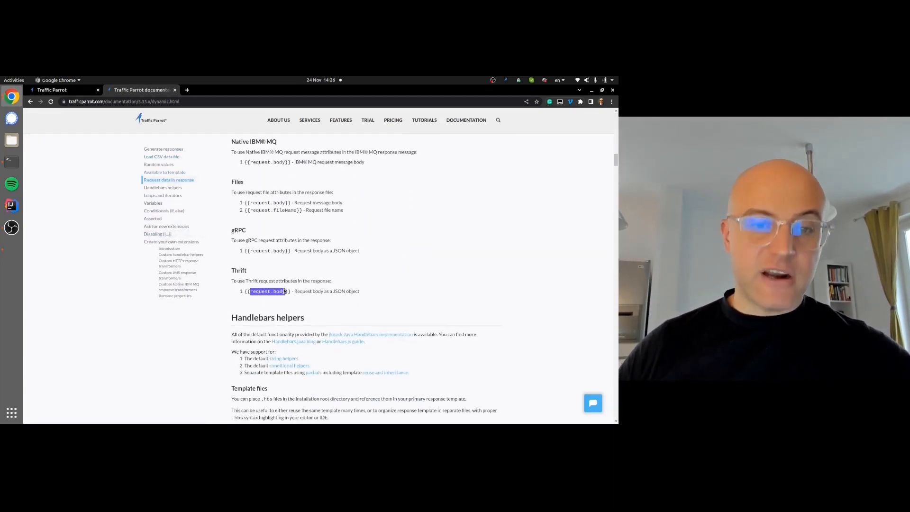
Scroll through the math helper and jsonPath sections of the documentation.
{"action": "scroll", "scroll_direction": "down", "scroll_amount": 3}
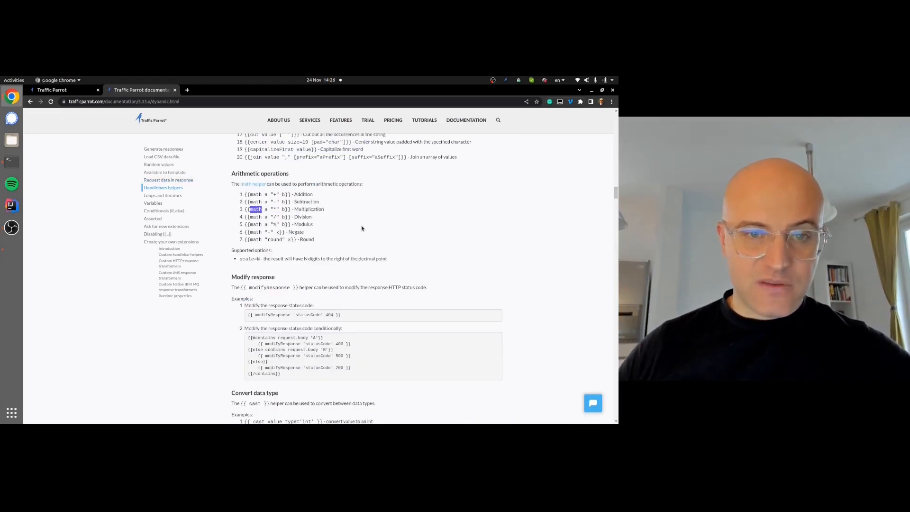
{"action": "scroll", "scroll_direction": "down", "scroll_amount": 3}
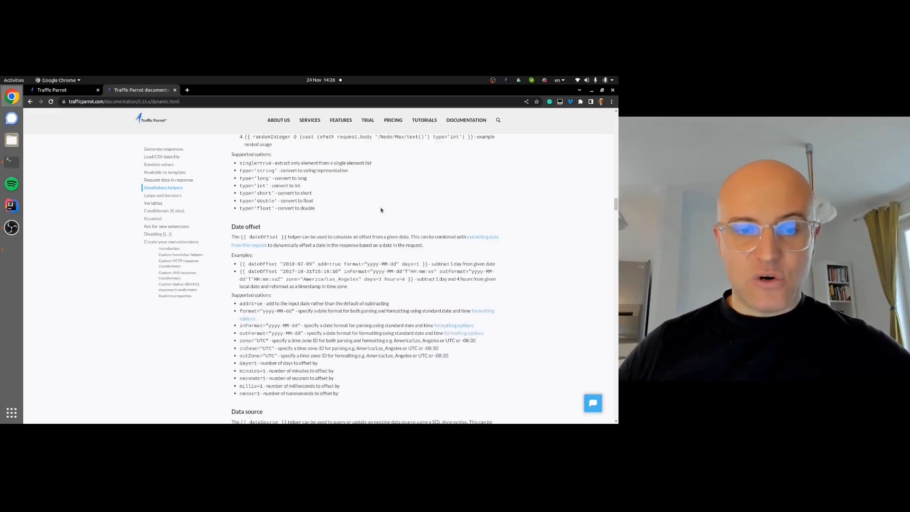
{"action": "scroll", "scroll_direction": "down", "scroll_amount": 3}
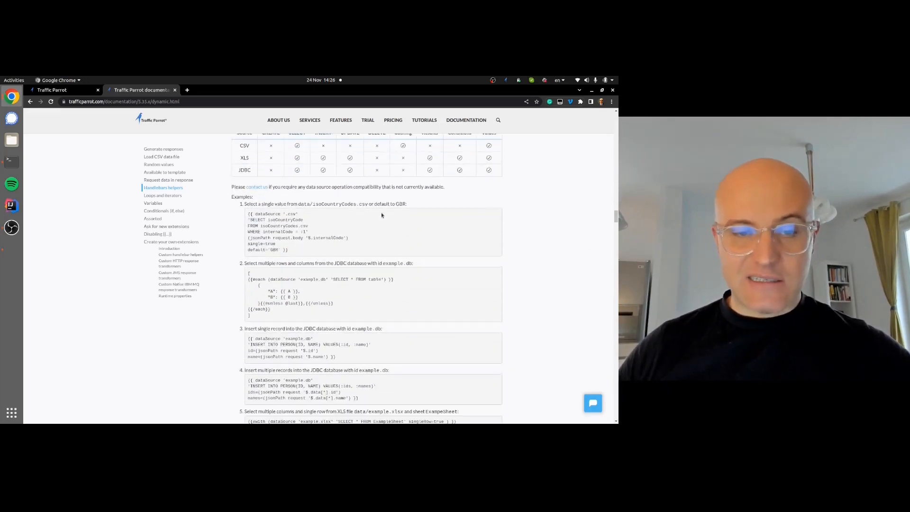
{"action": "scroll", "scroll_direction": "down", "scroll_amount": 3}
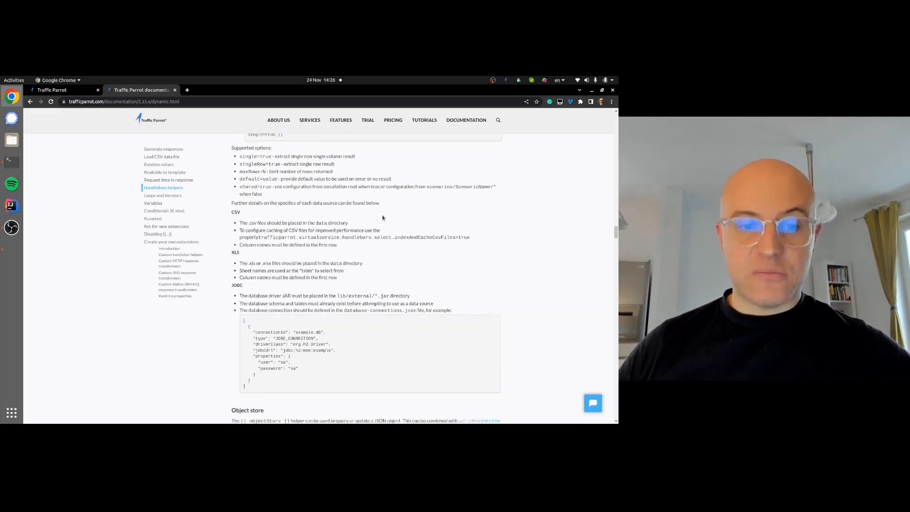
{"action": "scroll", "scroll_direction": "down", "scroll_amount": 3}
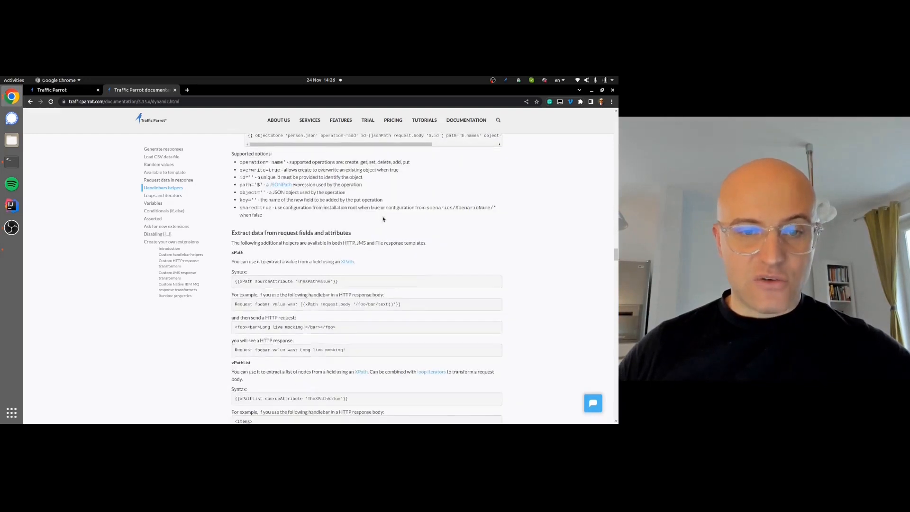
{"action": "scroll", "scroll_direction": "down", "scroll_amount": 3}
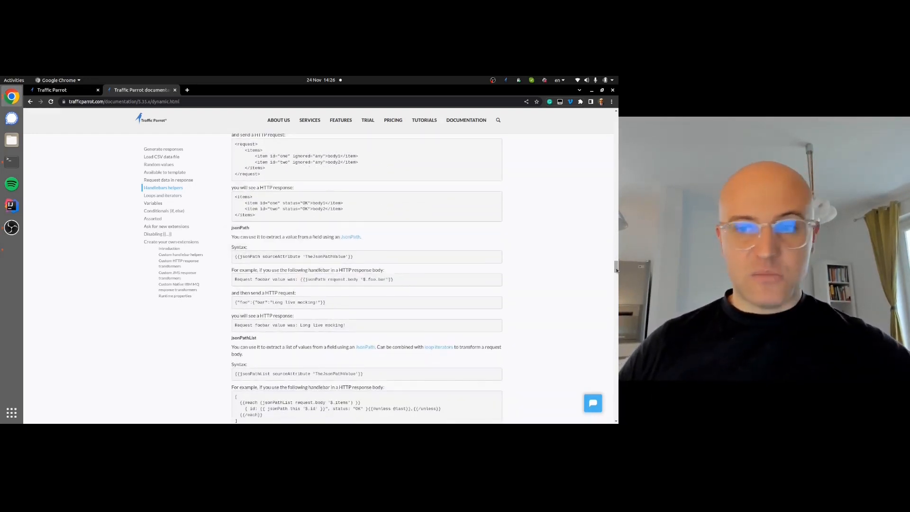
{"action": "scroll", "scroll_direction": "up", "scroll_amount": 3}
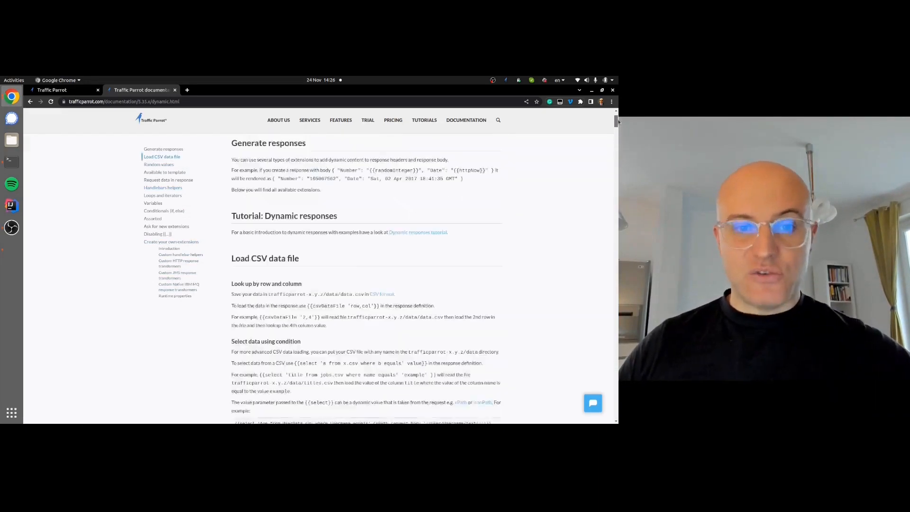
{"action": "scroll", "scroll_direction": "up", "scroll_amount": 3}
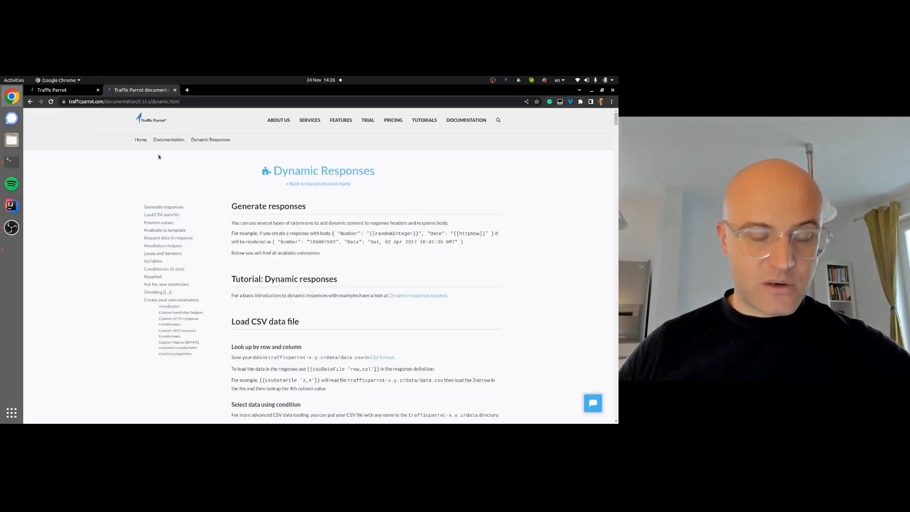